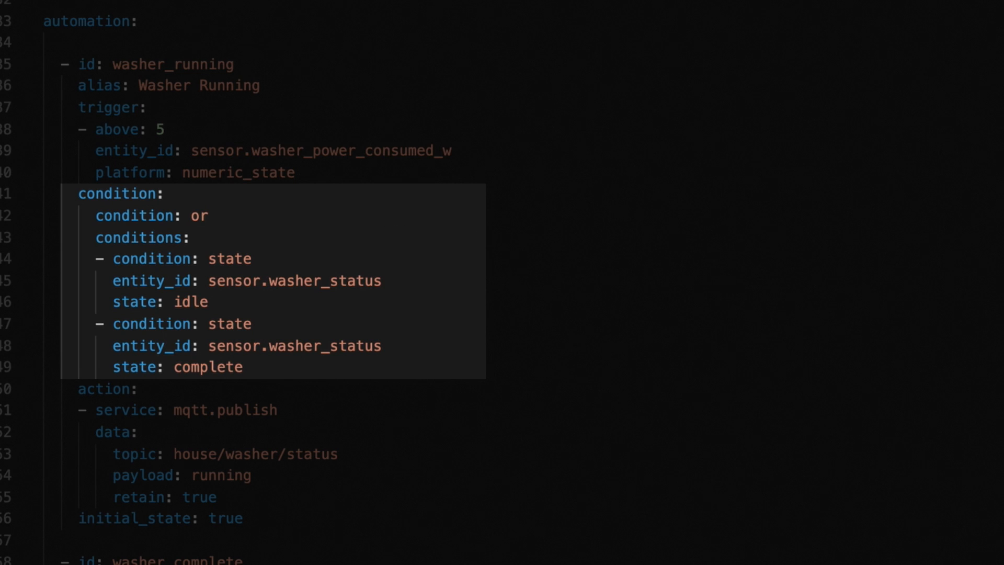
pyautogui.scroll(-3)
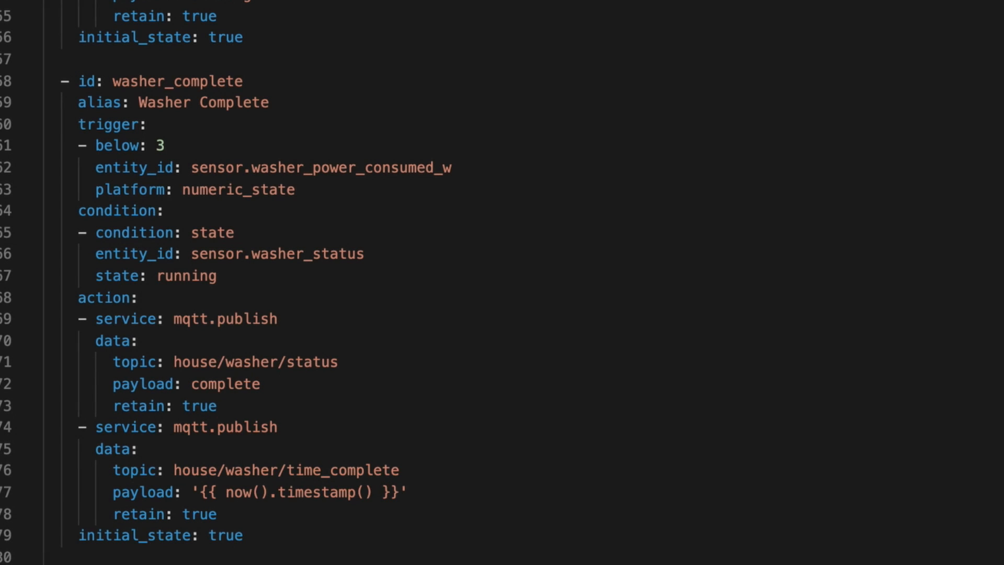
pyautogui.scroll(-3)
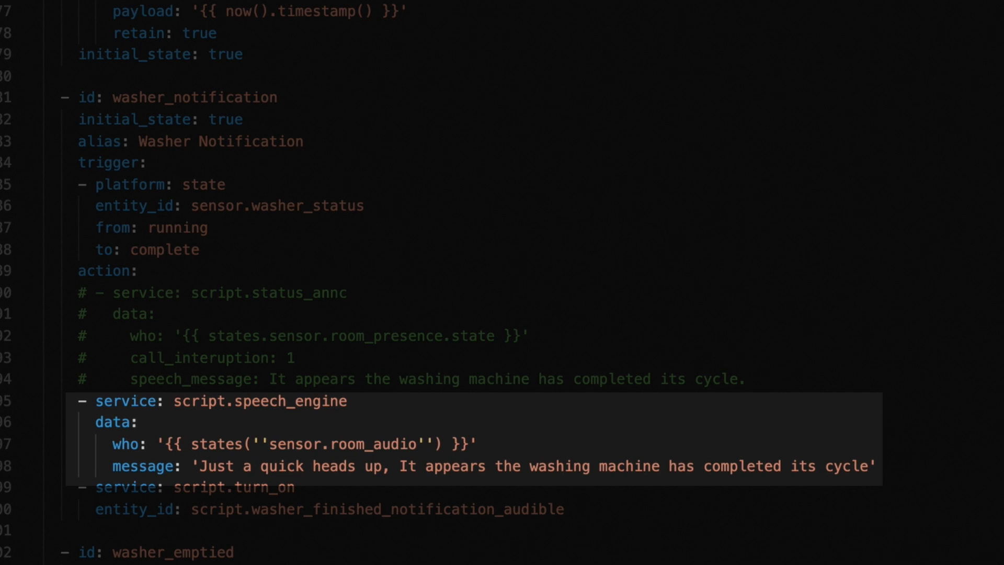
pyautogui.scroll(-3)
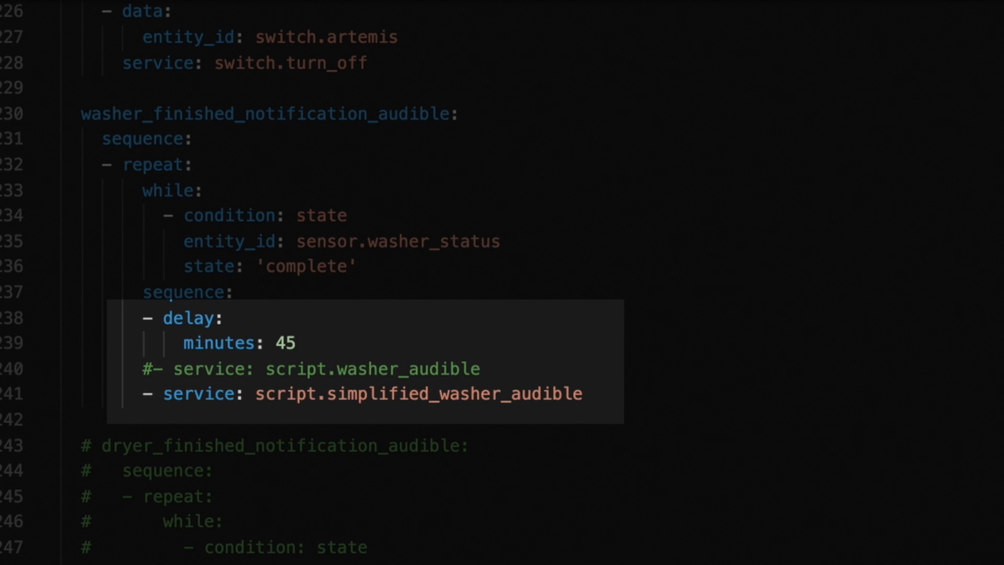